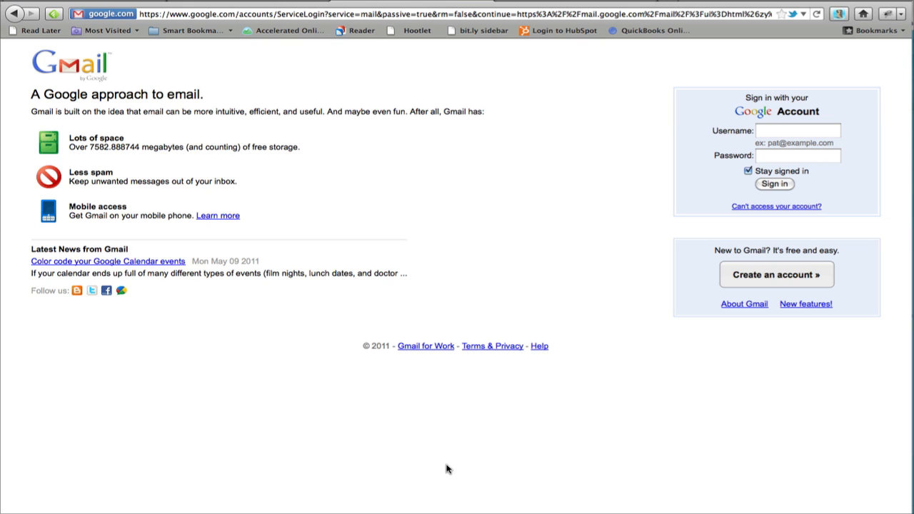
Step: Enter the Gmail username and password and submit the sign-in
left_click(797, 130)
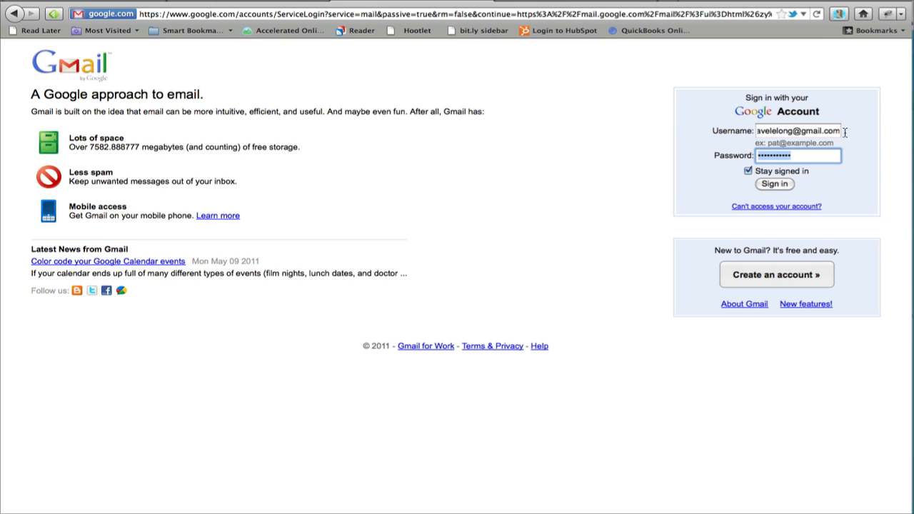
left_click(774, 183)
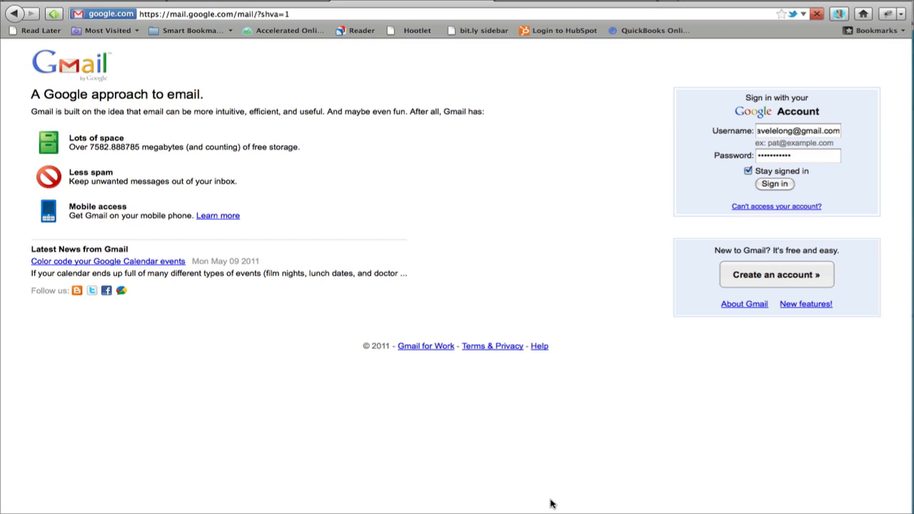
Step: Wait for the empty Gmail inbox to finish loading after sign-in
left_click(774, 183)
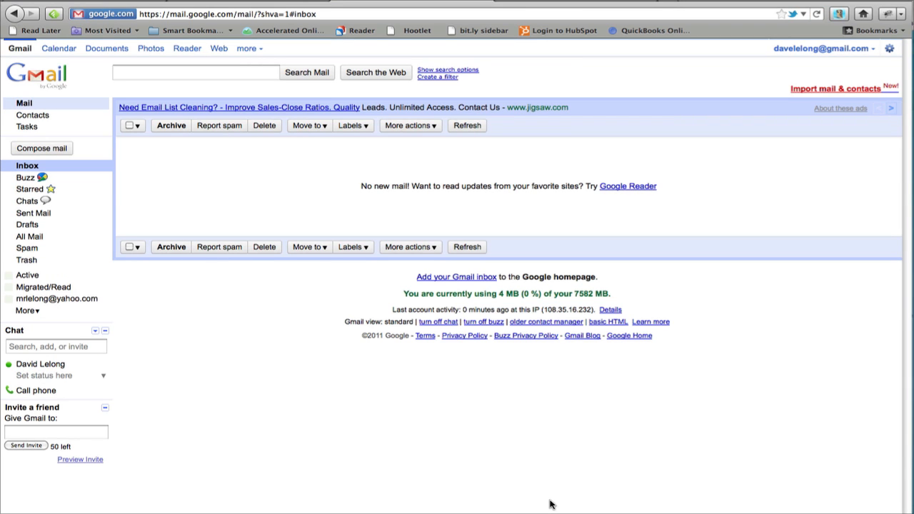
mouse_move(685, 416)
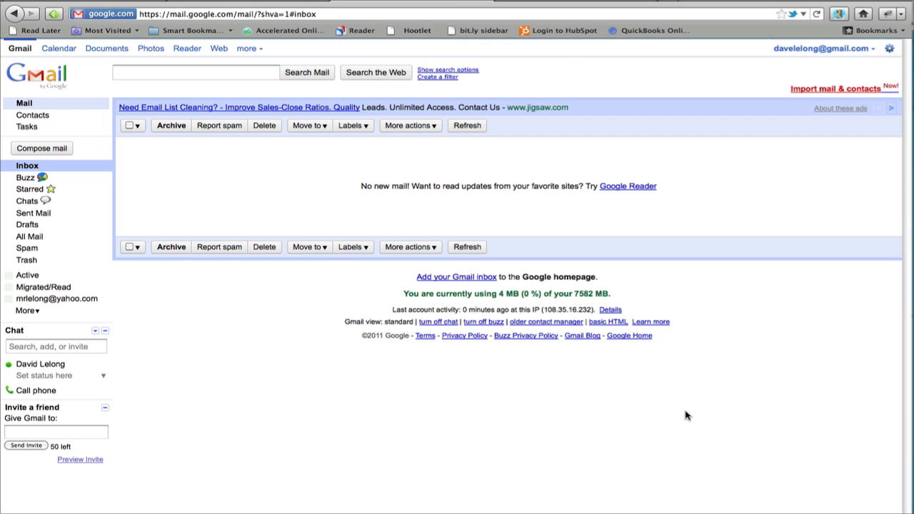
mouse_move(805, 112)
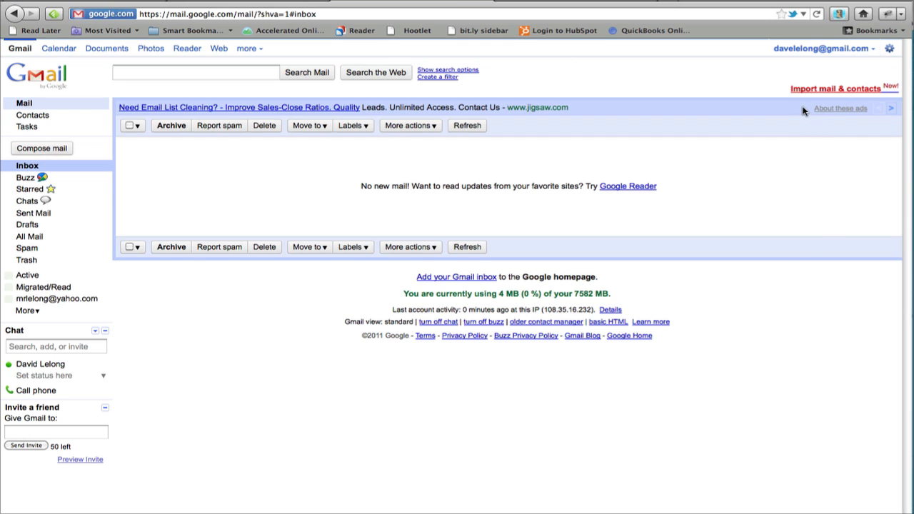
mouse_move(794, 106)
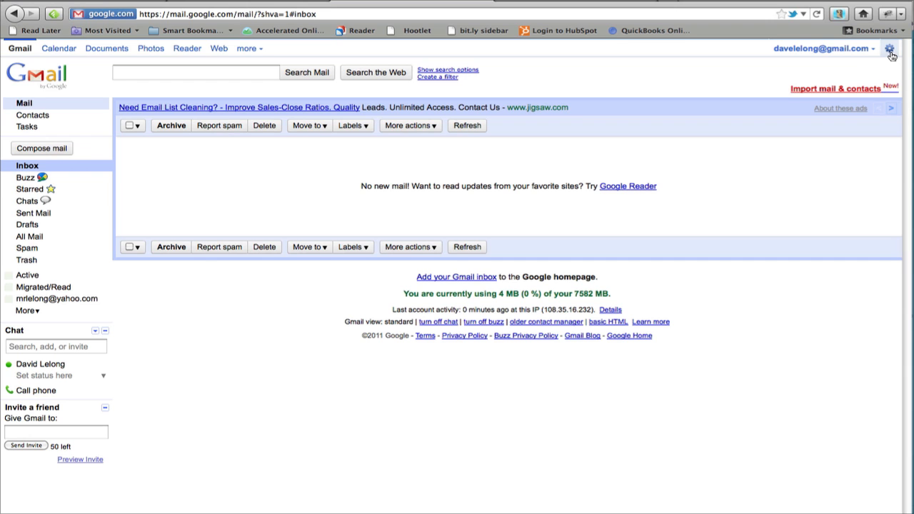
mouse_move(891, 54)
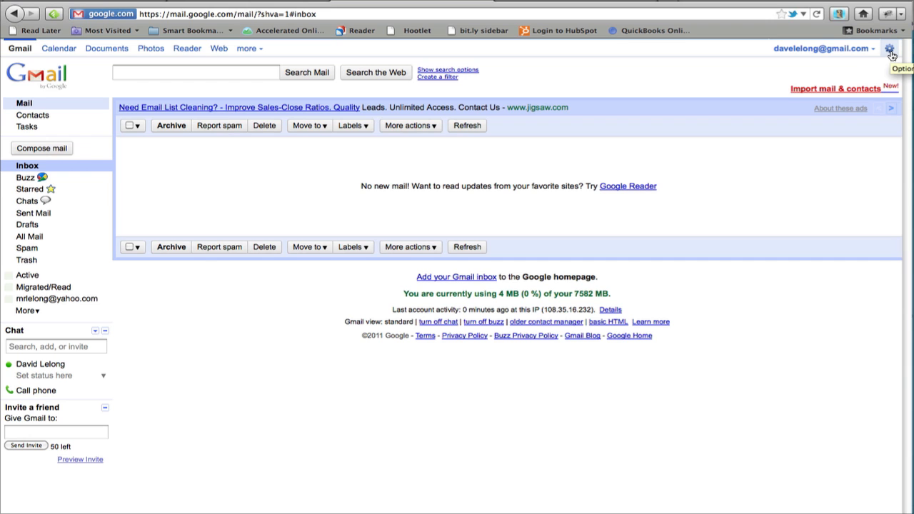
Step: Go to Gmail Settings and show the Accounts and Import section
left_click(890, 49)
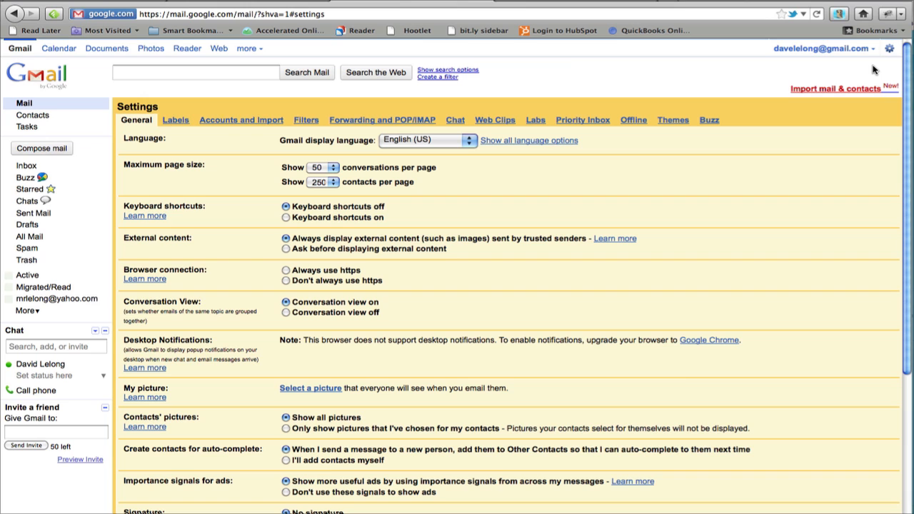
mouse_move(303, 115)
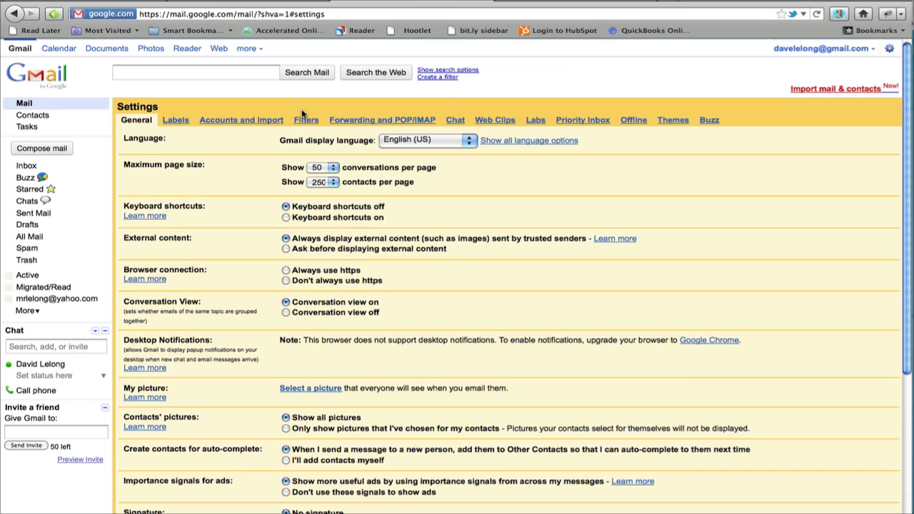
left_click(241, 120)
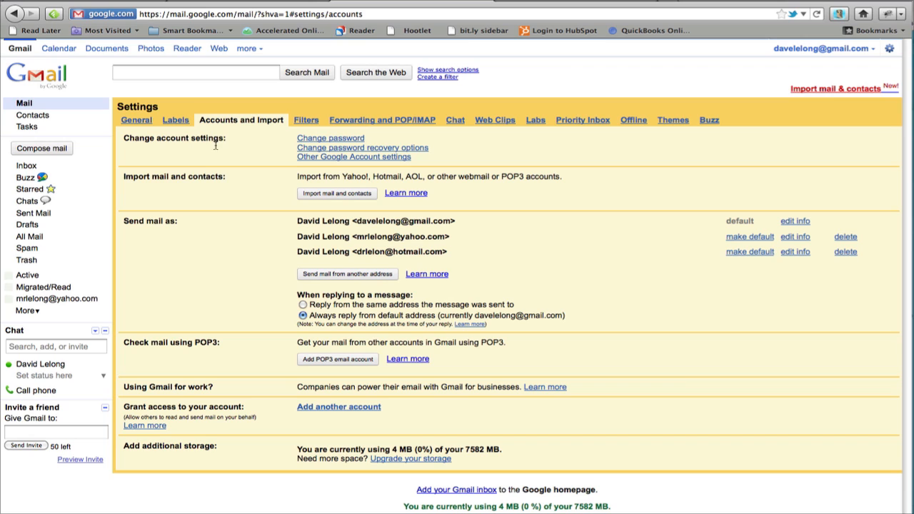
mouse_move(201, 186)
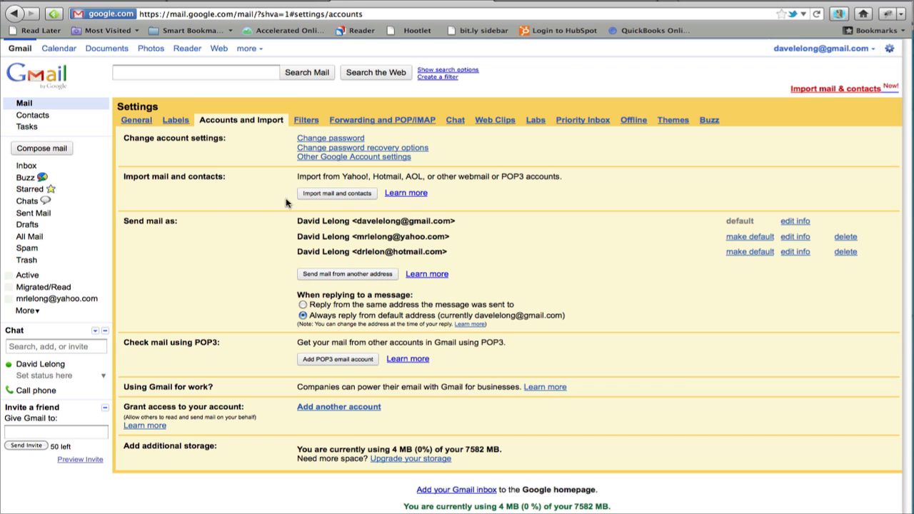
mouse_move(337, 193)
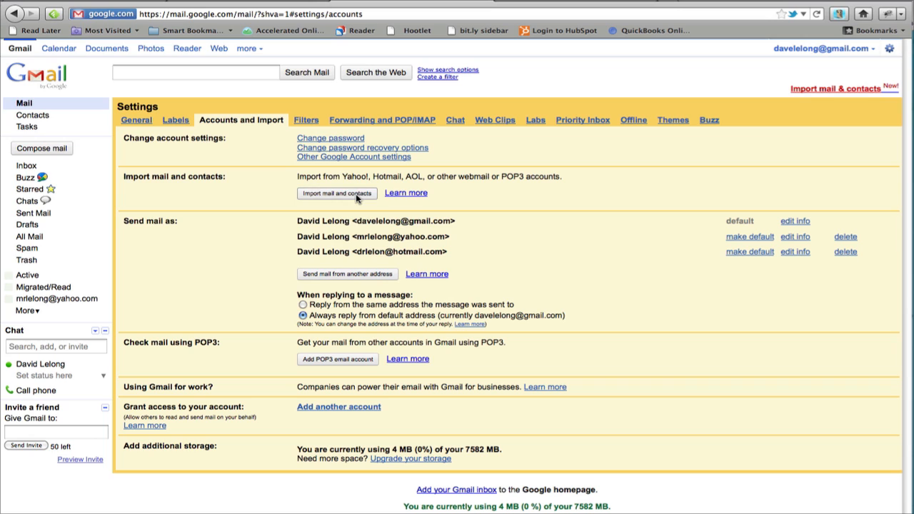
left_click(337, 193)
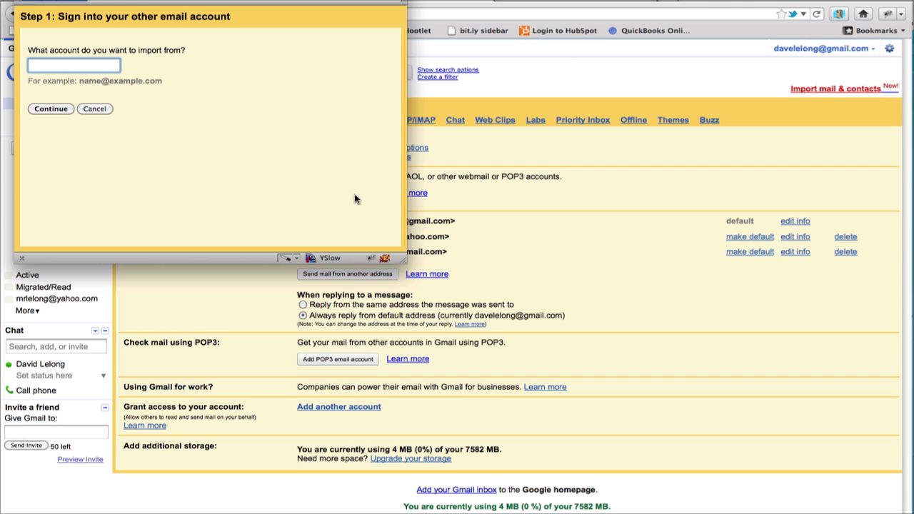
mouse_move(197, 143)
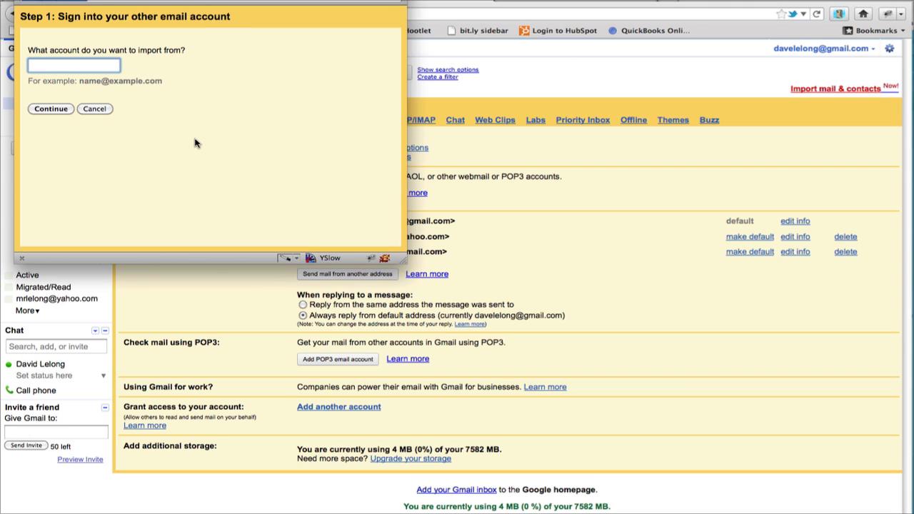
left_click(74, 66)
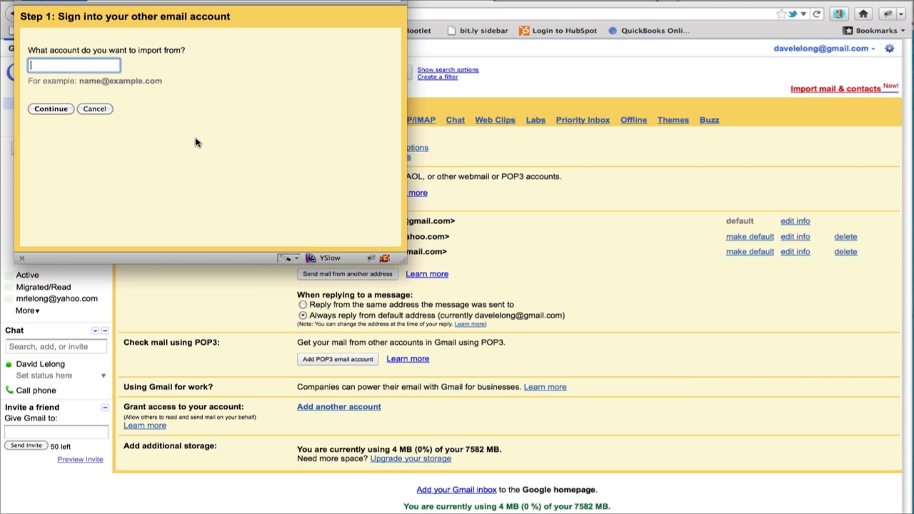
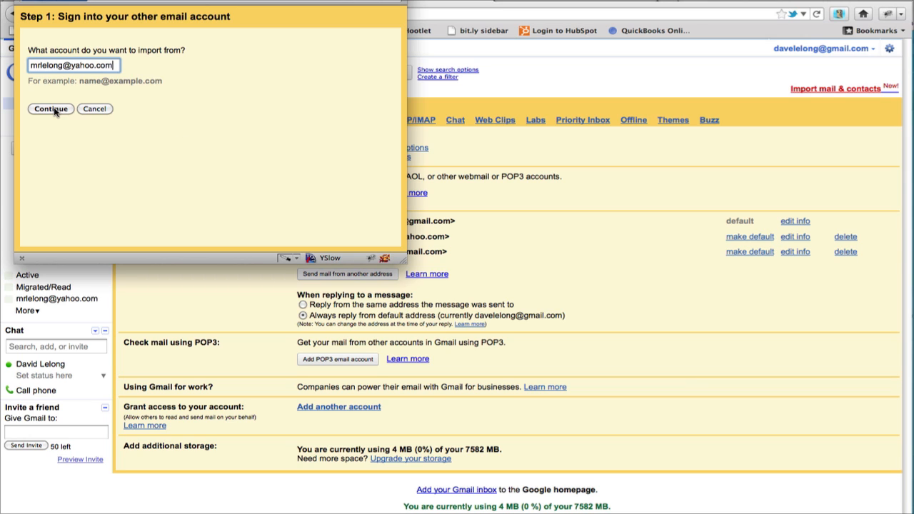
left_click(51, 108)
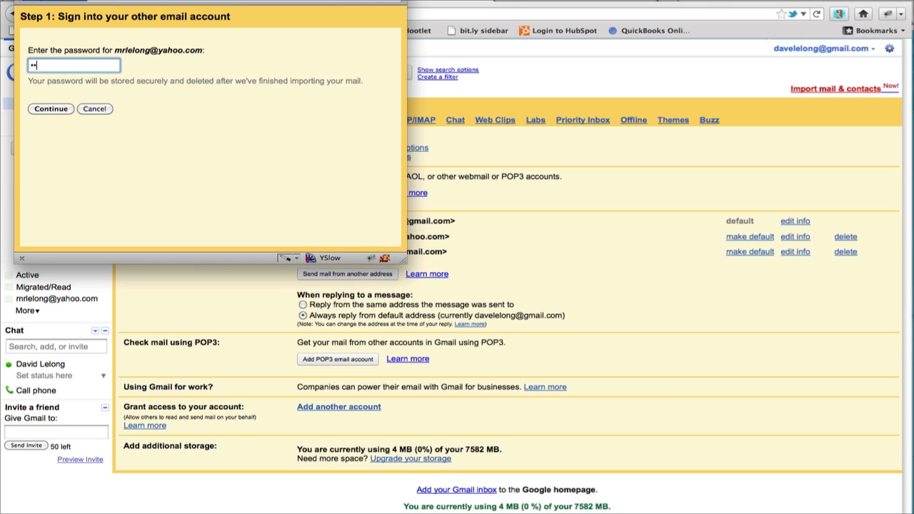
Step: Enter the Yahoo account password and continue to the import options
type("password")
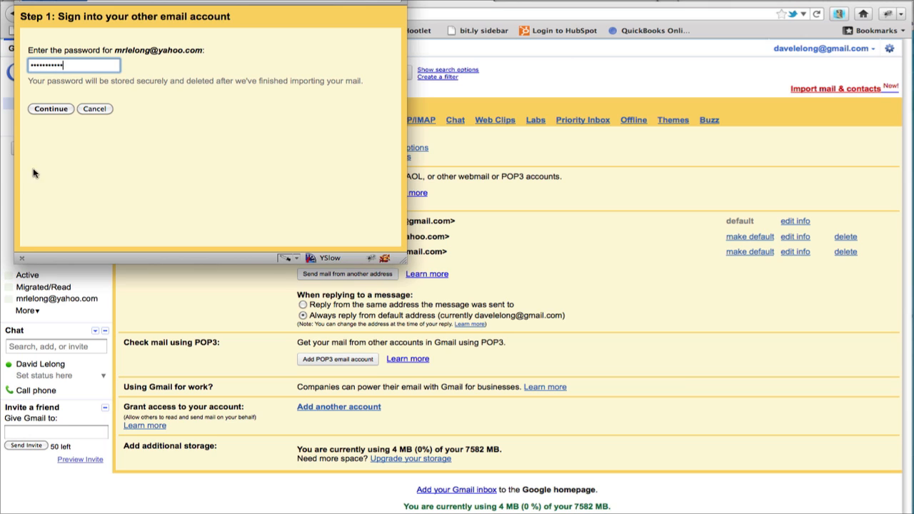
left_click(50, 109)
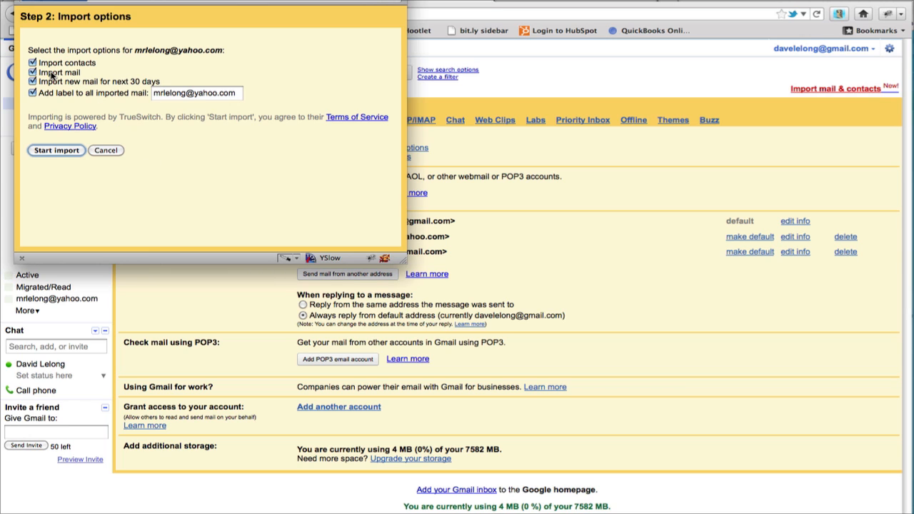
mouse_move(151, 171)
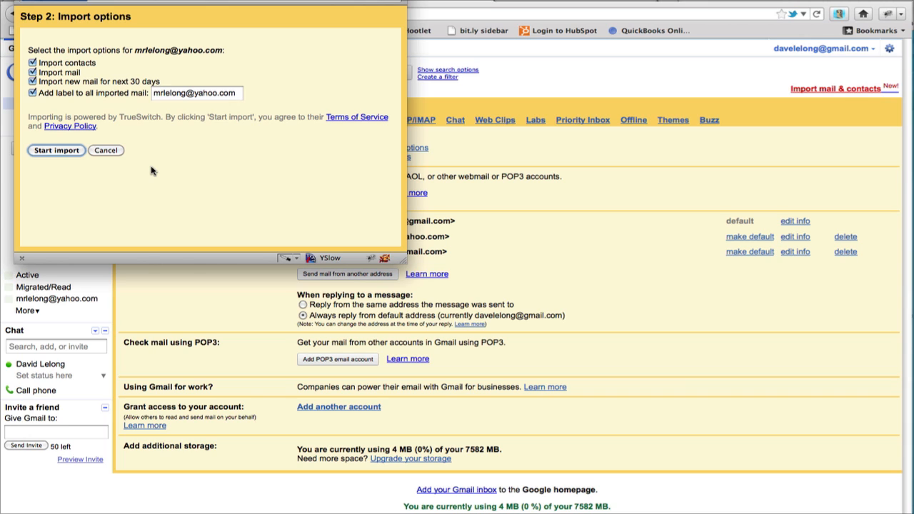
mouse_move(162, 100)
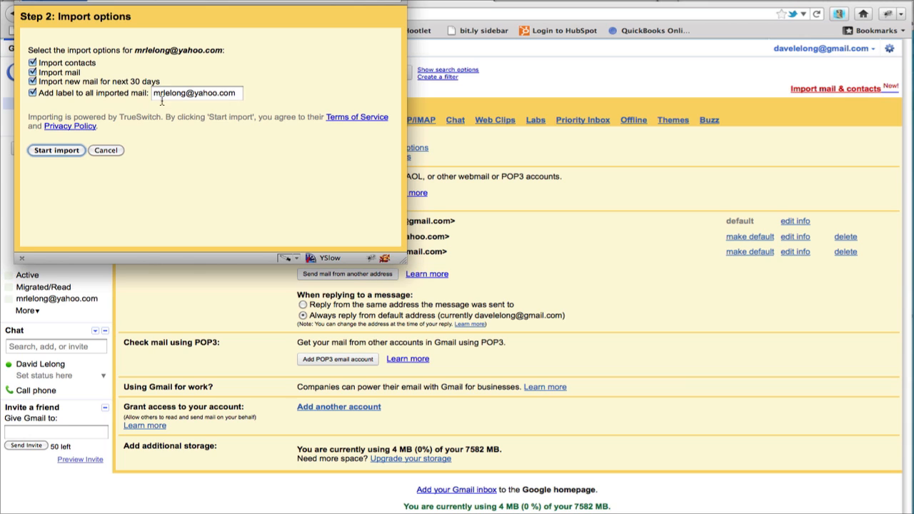
mouse_move(232, 105)
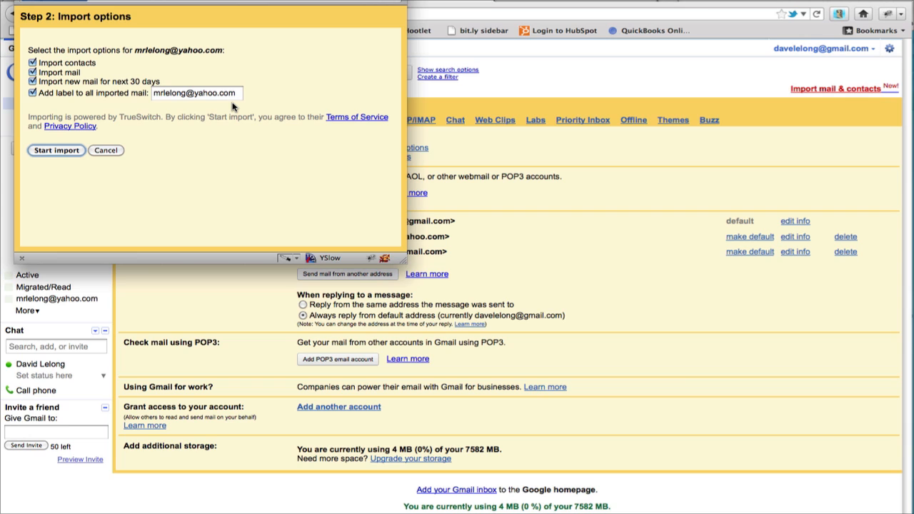
mouse_move(207, 109)
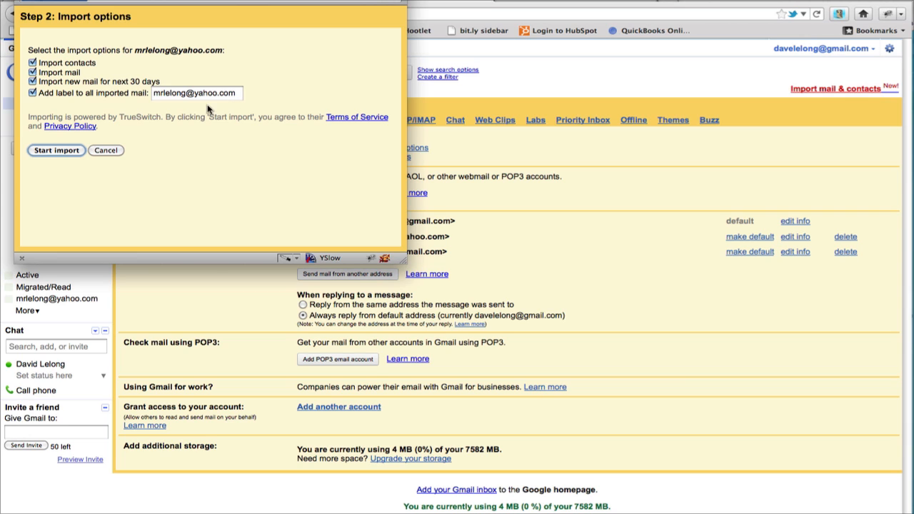
mouse_move(187, 112)
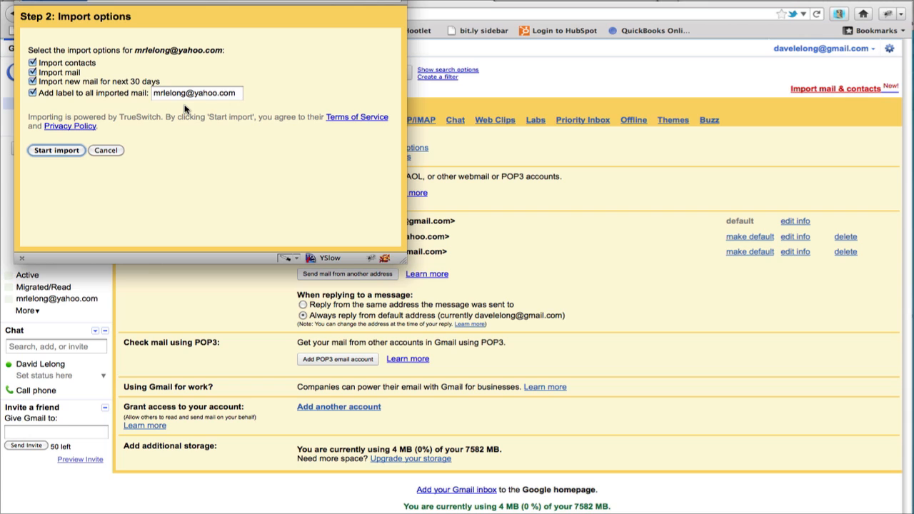
mouse_move(210, 108)
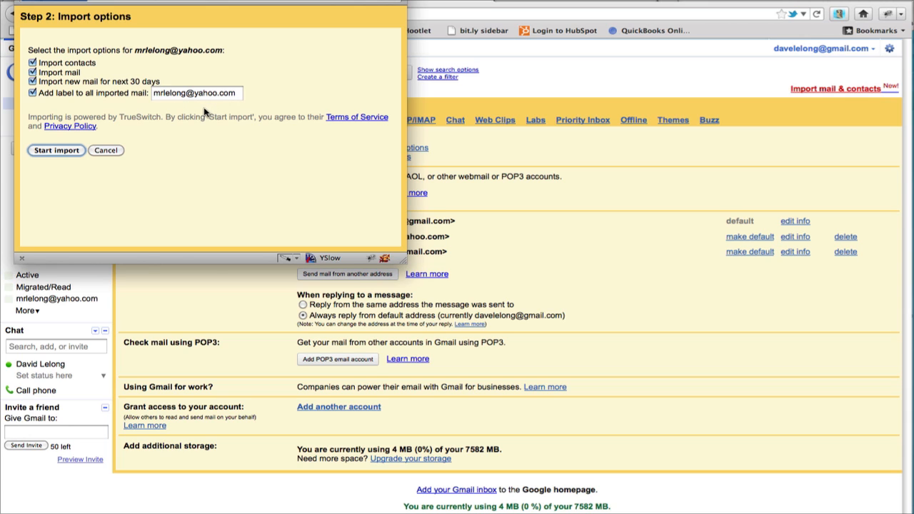
mouse_move(132, 202)
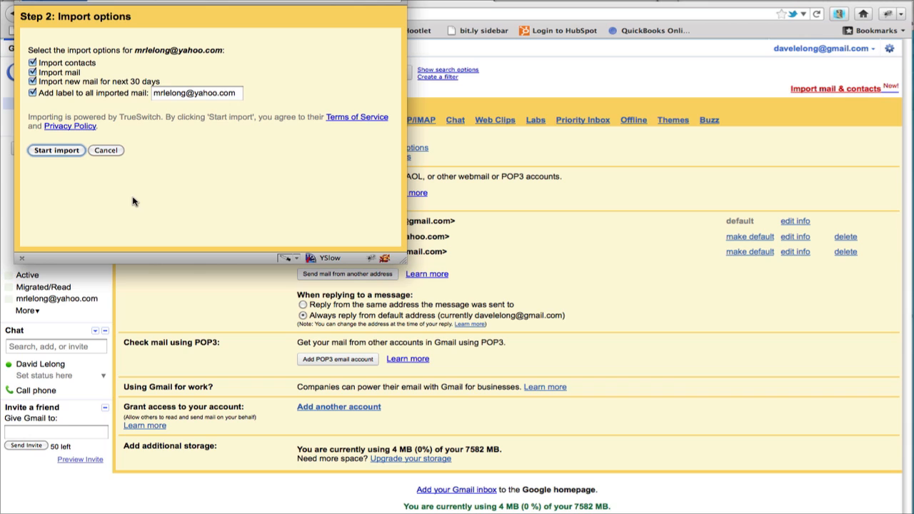
mouse_move(126, 202)
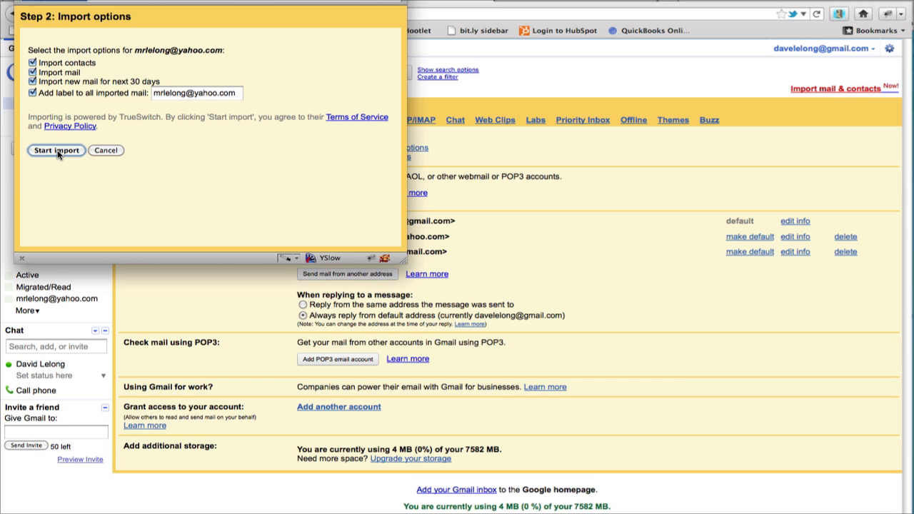
left_click(56, 150)
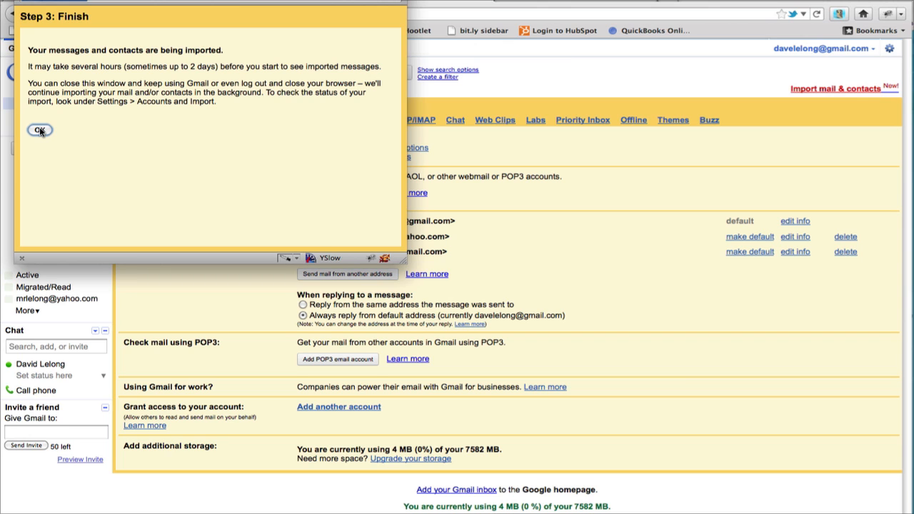
Step: Dismiss the Step 3 Finish confirmation with OK, returning to Accounts and Import
left_click(40, 129)
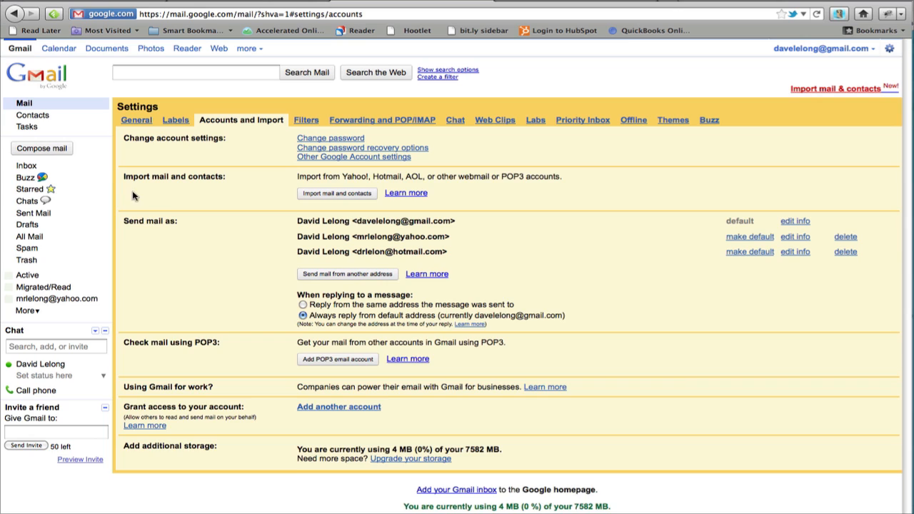
left_click(337, 193)
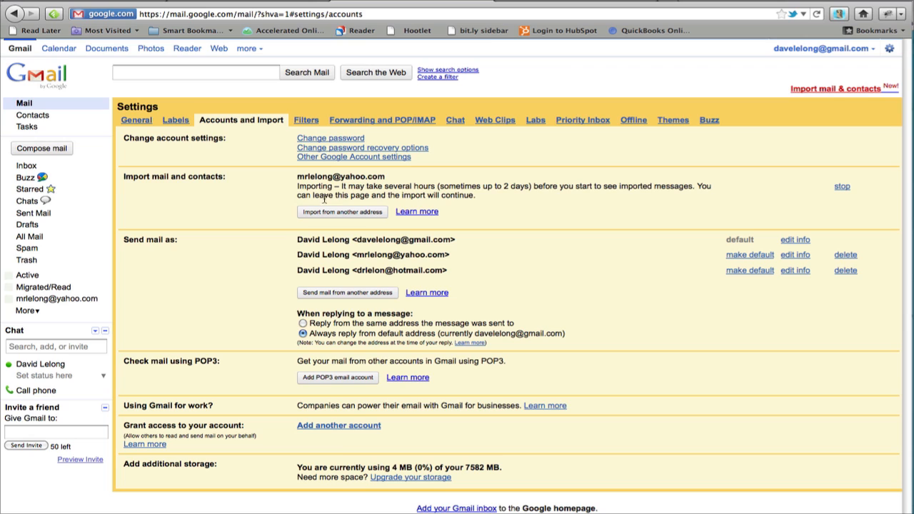
mouse_move(526, 208)
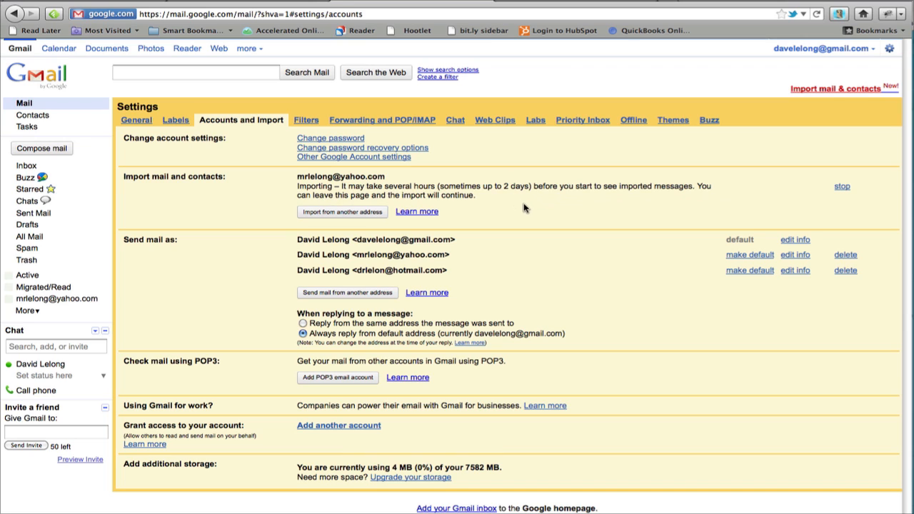
mouse_move(540, 214)
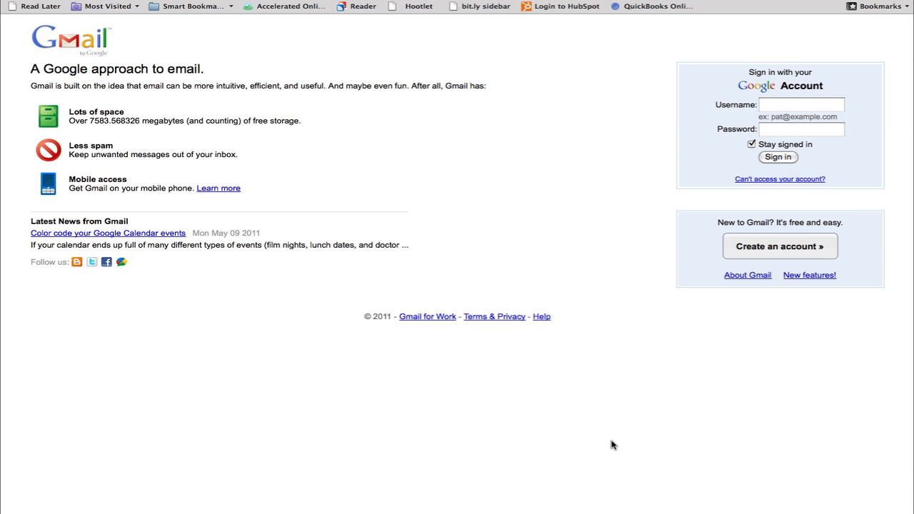
mouse_move(775, 274)
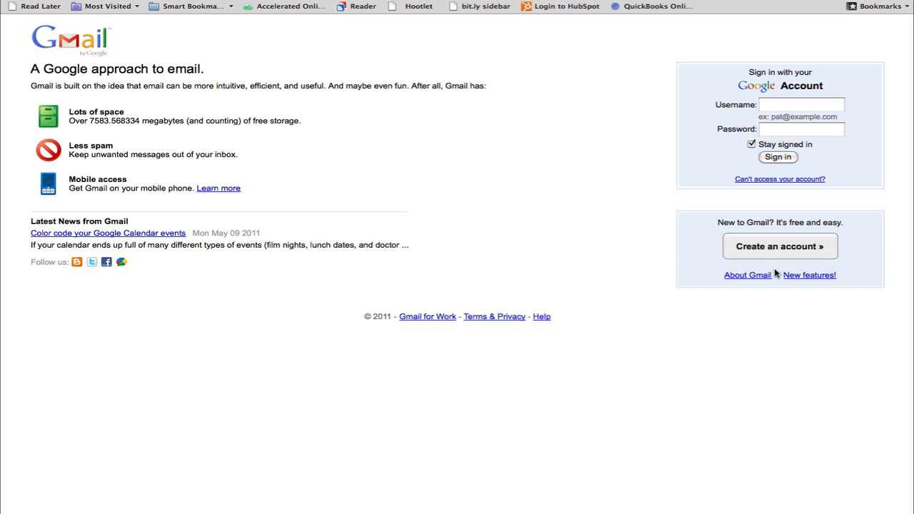
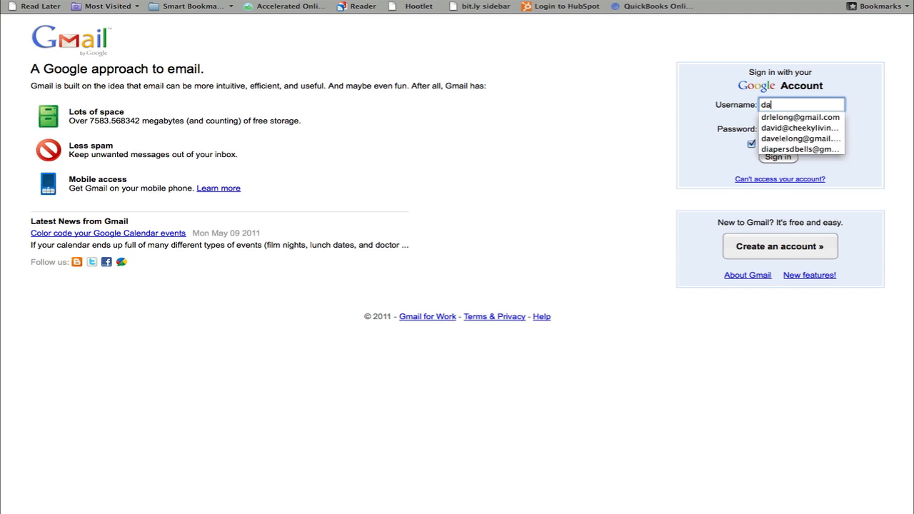
Step: Sign in again using the autocompleted username and the account password
left_click(800, 137)
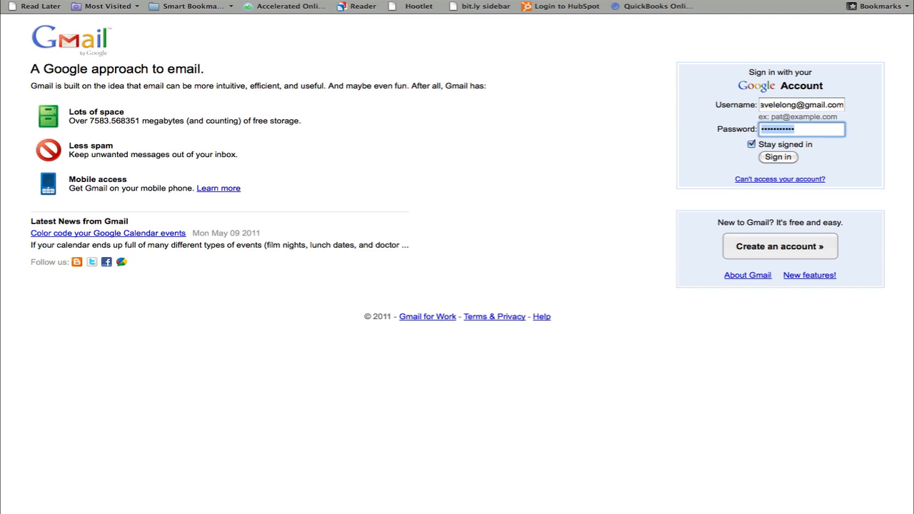
mouse_move(697, 402)
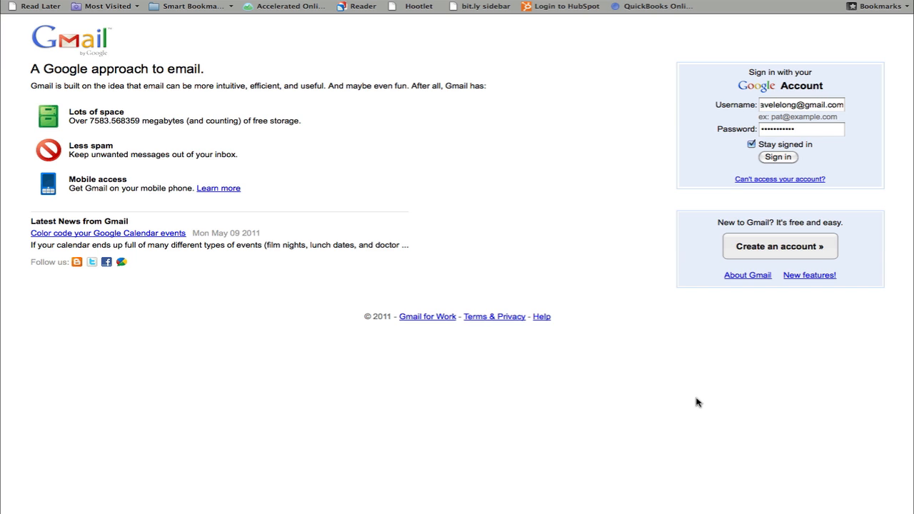
left_click(777, 156)
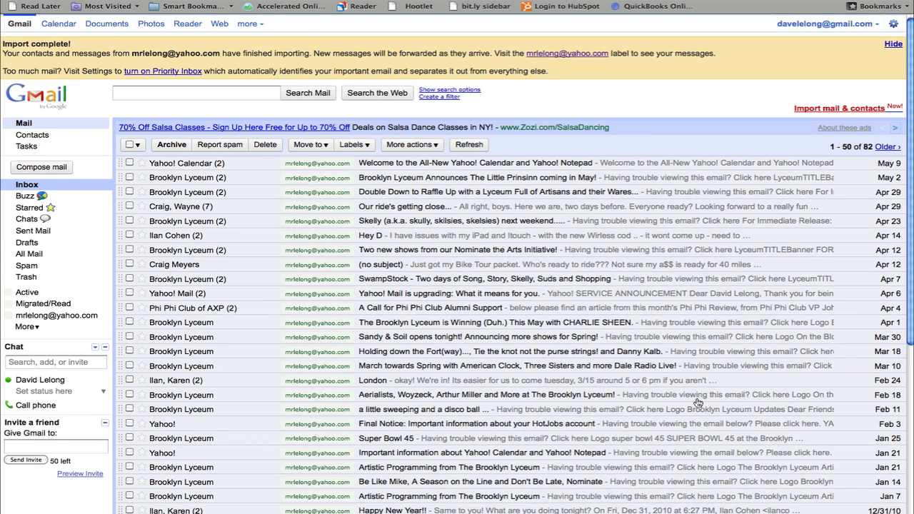
mouse_move(271, 100)
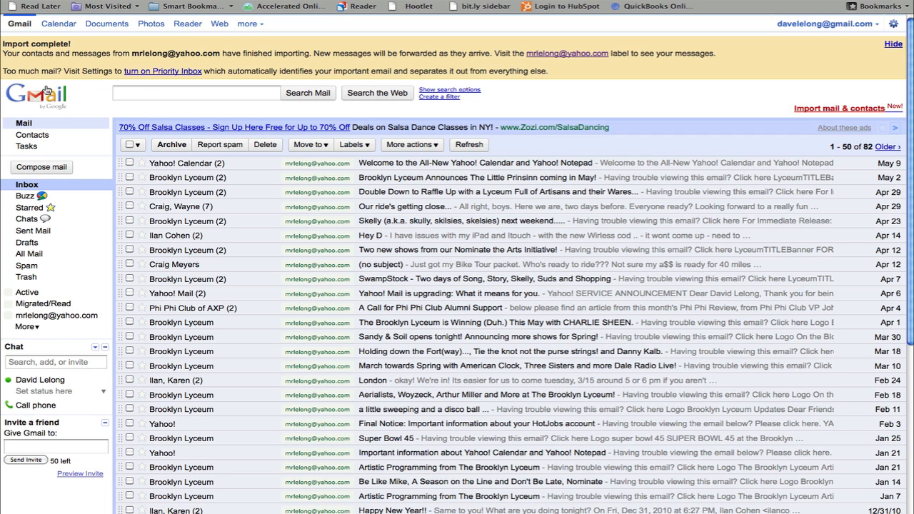
mouse_move(251, 68)
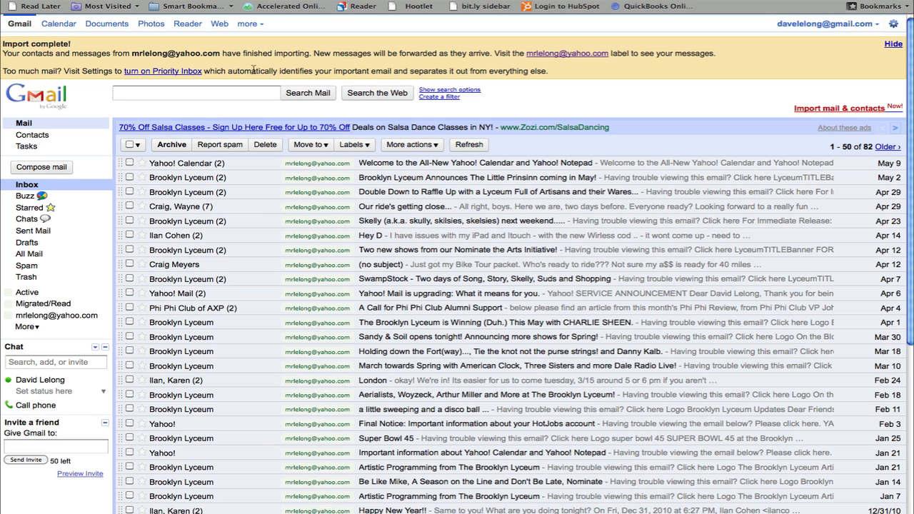
mouse_move(569, 65)
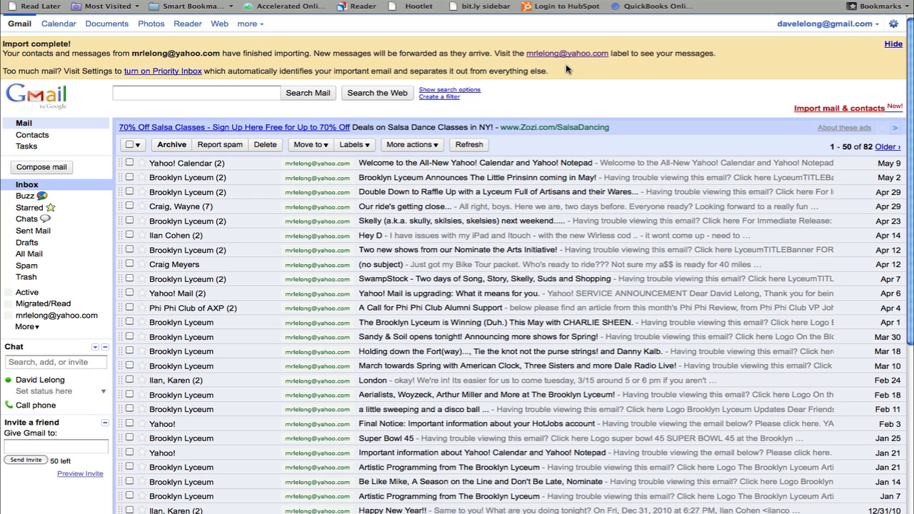
mouse_move(339, 191)
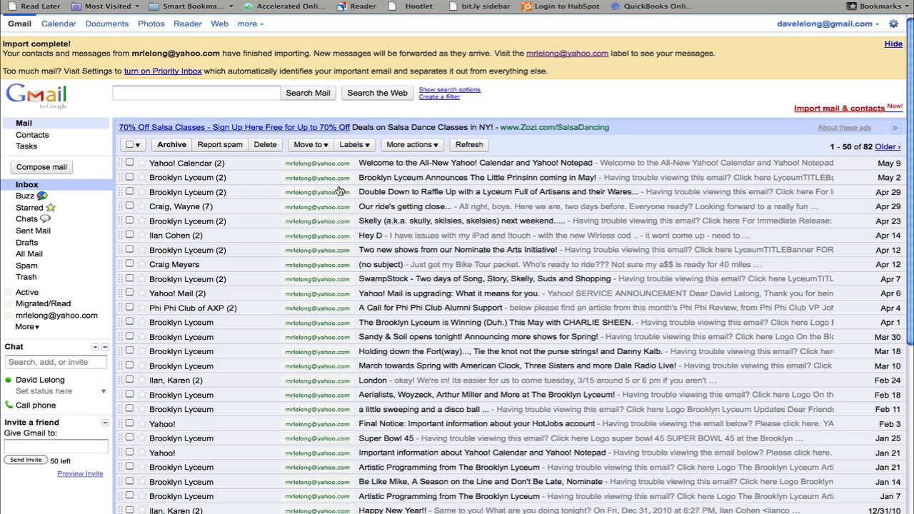
mouse_move(322, 348)
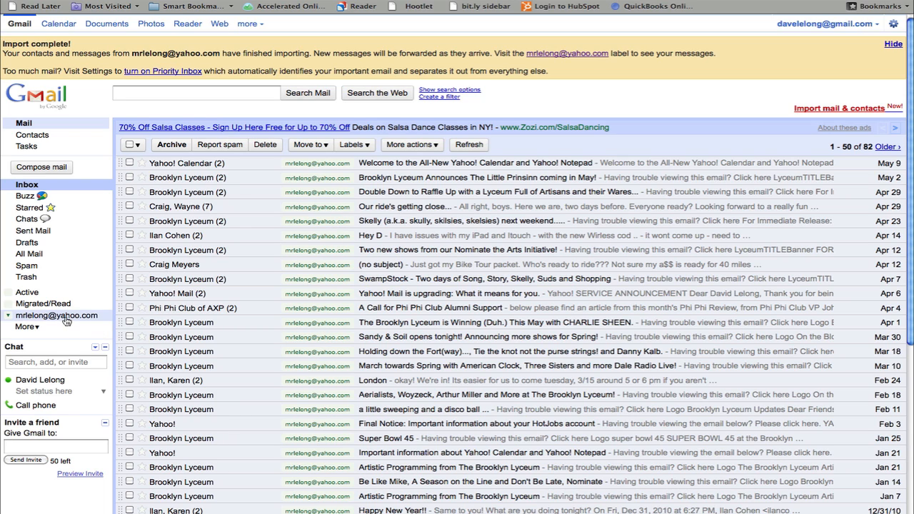
left_click(57, 315)
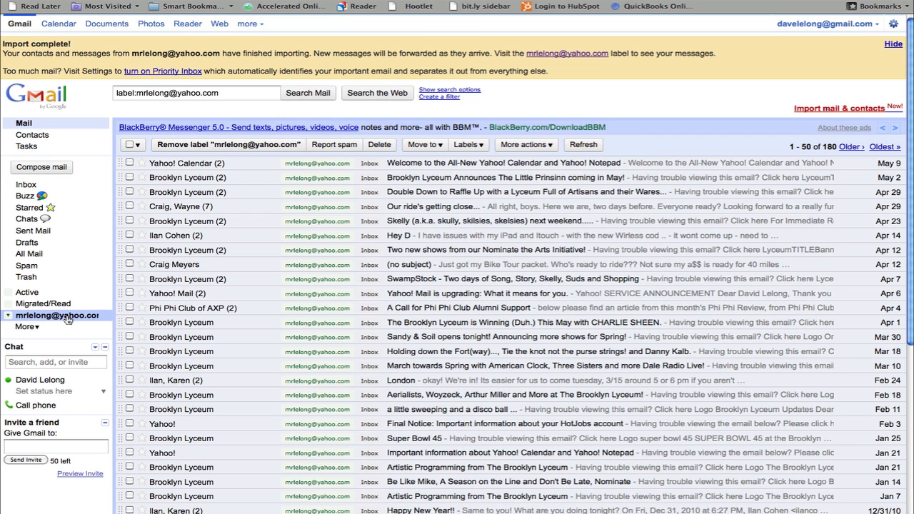
mouse_move(114, 320)
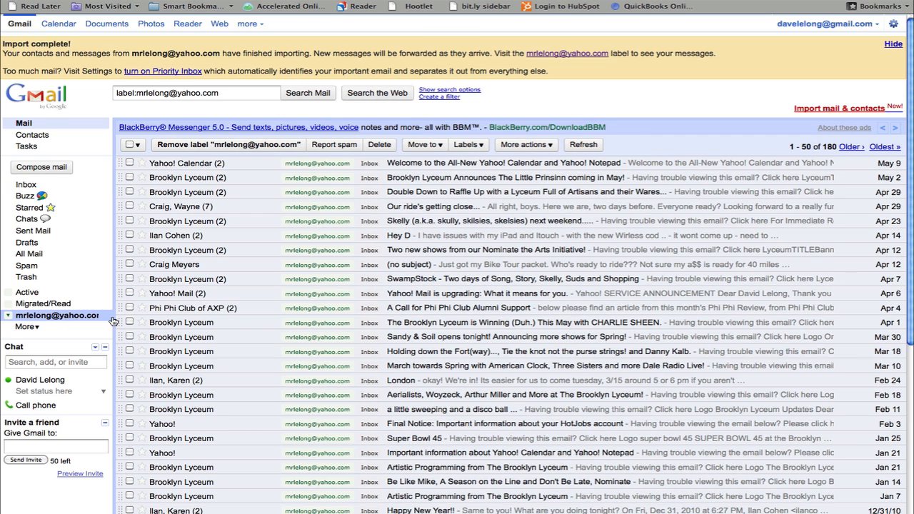
left_click(31, 134)
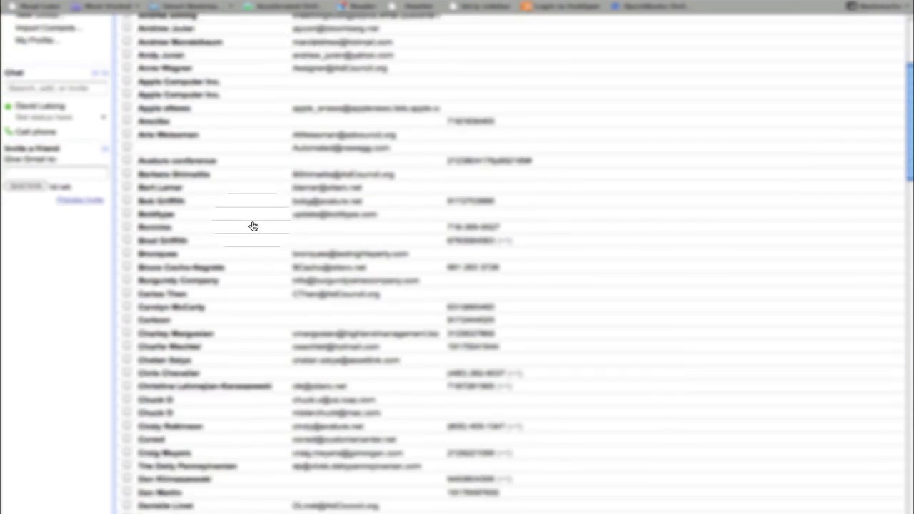
Step: Scroll through the Contacts list to review the imported Yahoo contacts
scroll("down", 3)
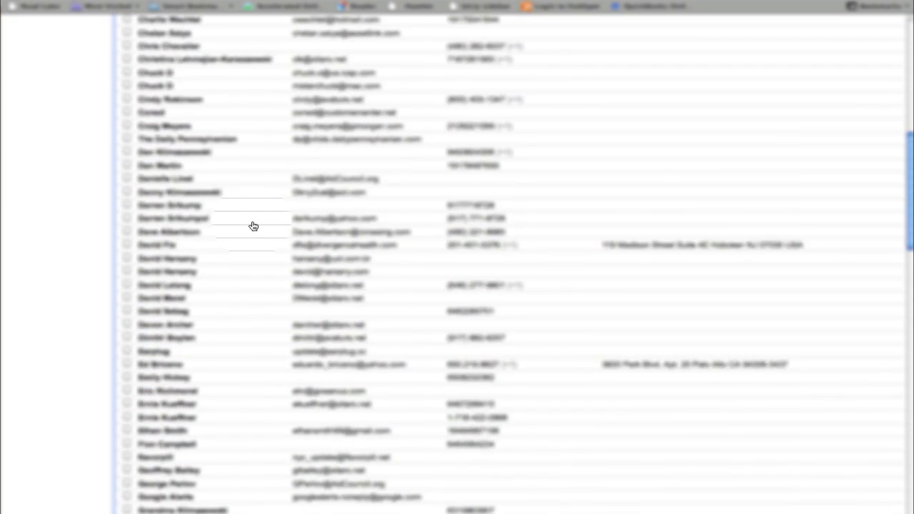
scroll("down", 3)
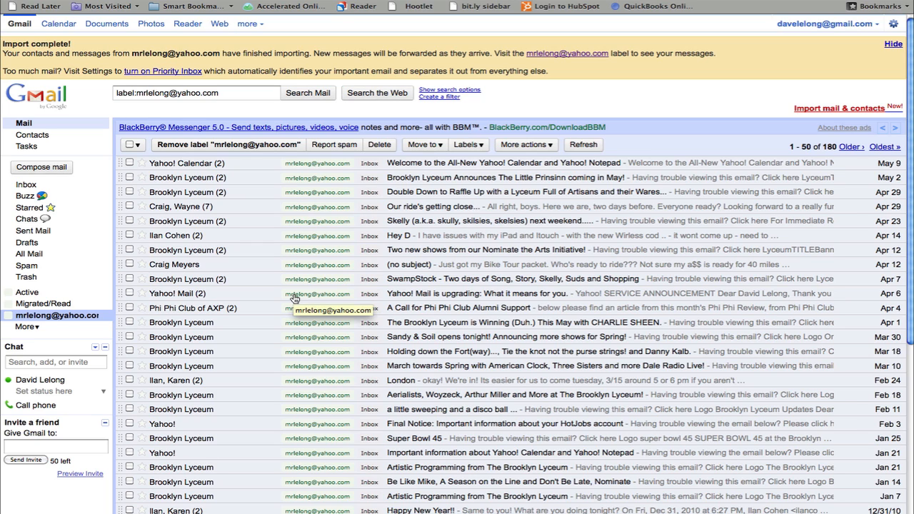
mouse_move(408, 323)
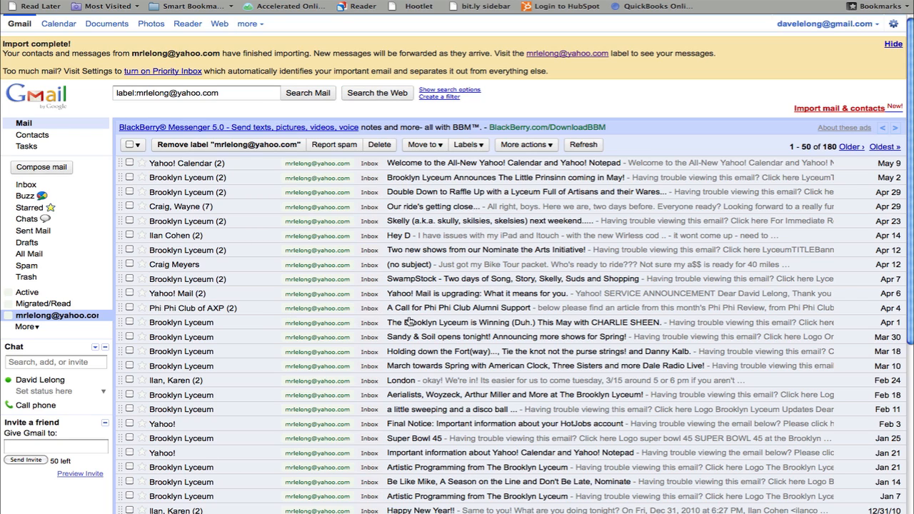